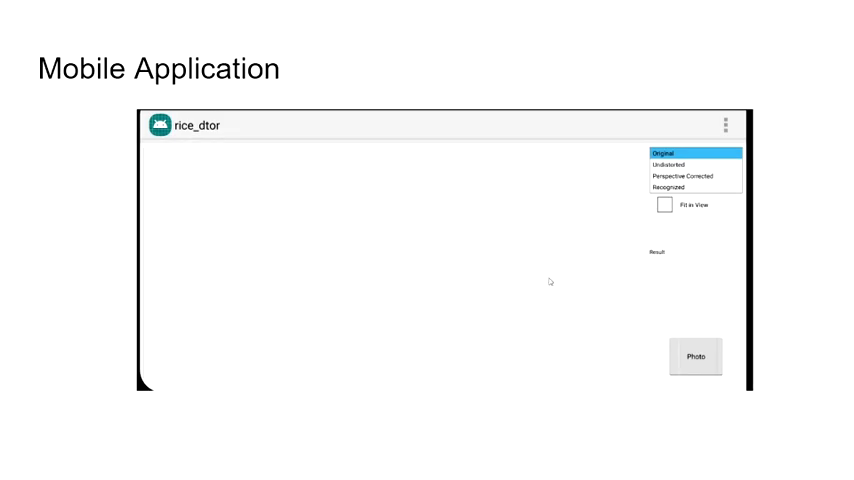
{"action": "mouse_move", "coordinate": [317, 196]}
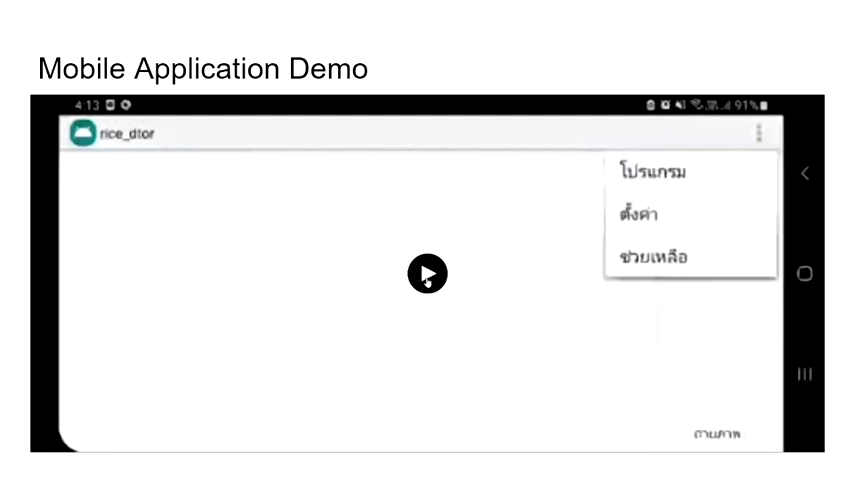
Play the mobile demo and capture a rice sample photo recognized as rice_5
{"action": "left_click", "coordinate": [426, 273]}
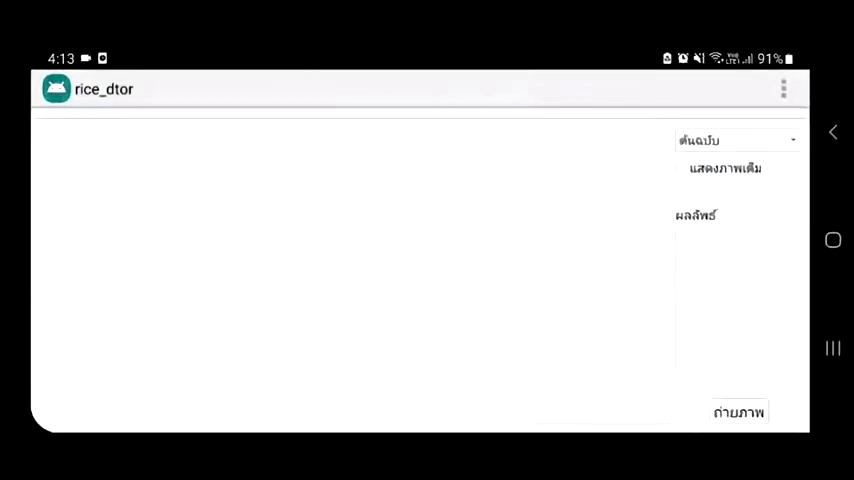
{"action": "left_click", "coordinate": [741, 412]}
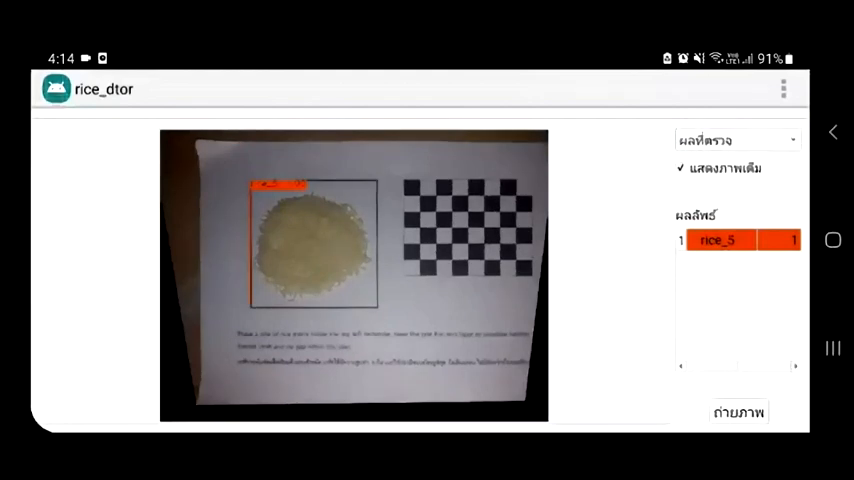
Advance past the mobile demo to the Computer Application Demo slide
{"action": "left_click", "coordinate": [733, 139]}
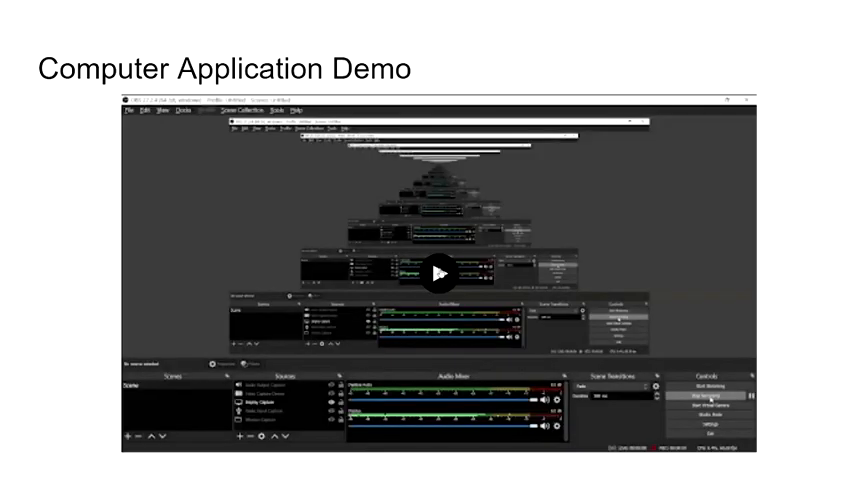
Play the desktop demo and load the rice_100 folder of rice images
{"action": "left_click", "coordinate": [439, 273]}
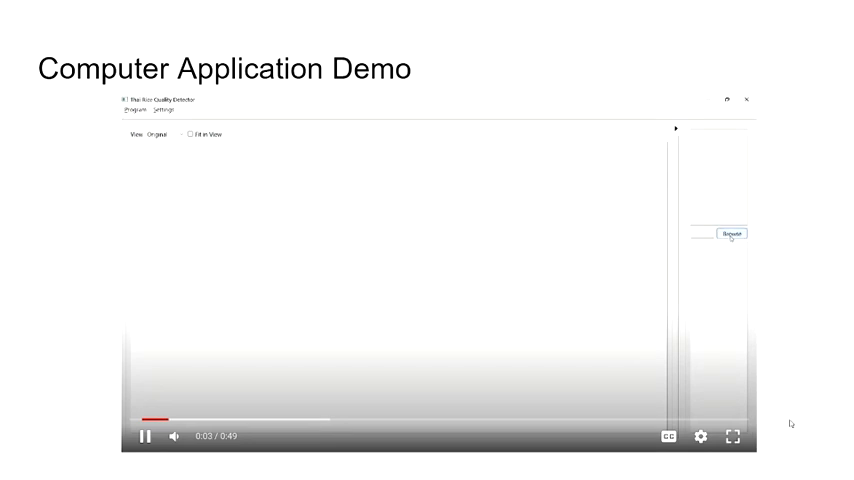
{"action": "left_click", "coordinate": [732, 233]}
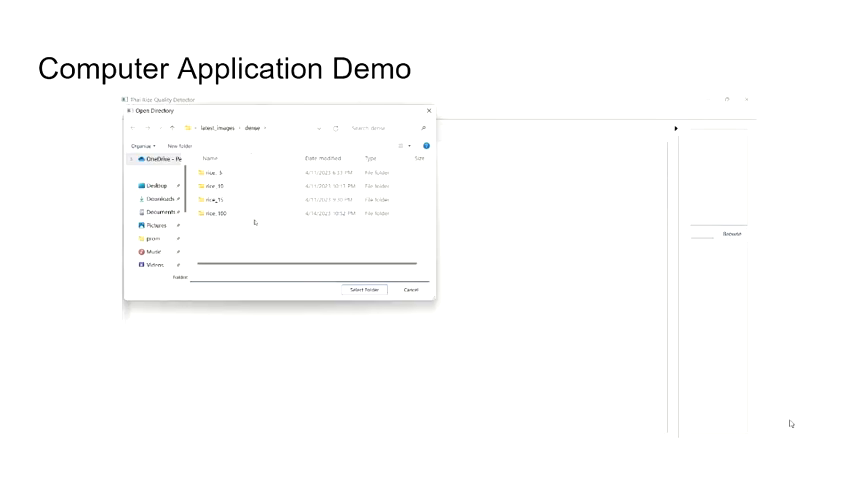
{"action": "left_click", "coordinate": [362, 290]}
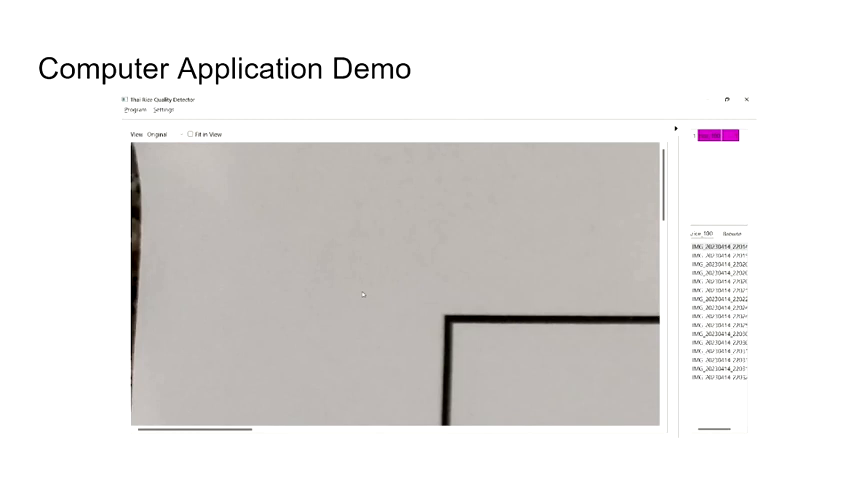
Enable Fit in View and switch the View dropdown from Original to Recognized
{"action": "left_click", "coordinate": [192, 133]}
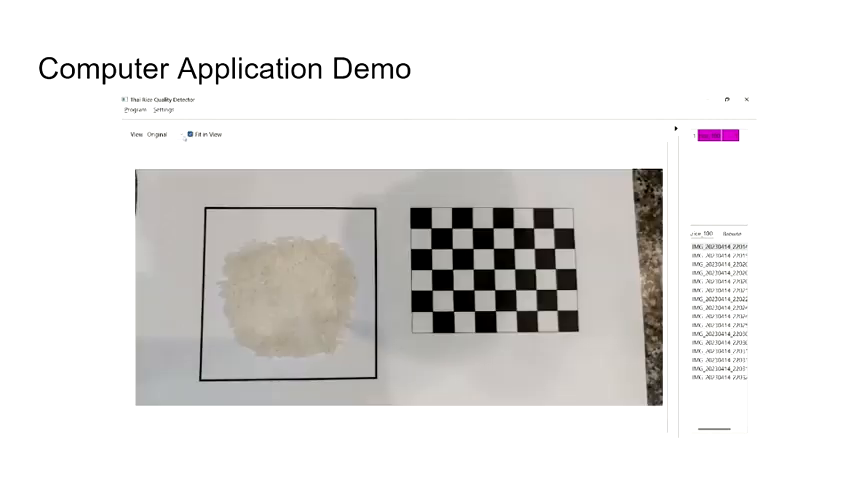
{"action": "left_click", "coordinate": [168, 134]}
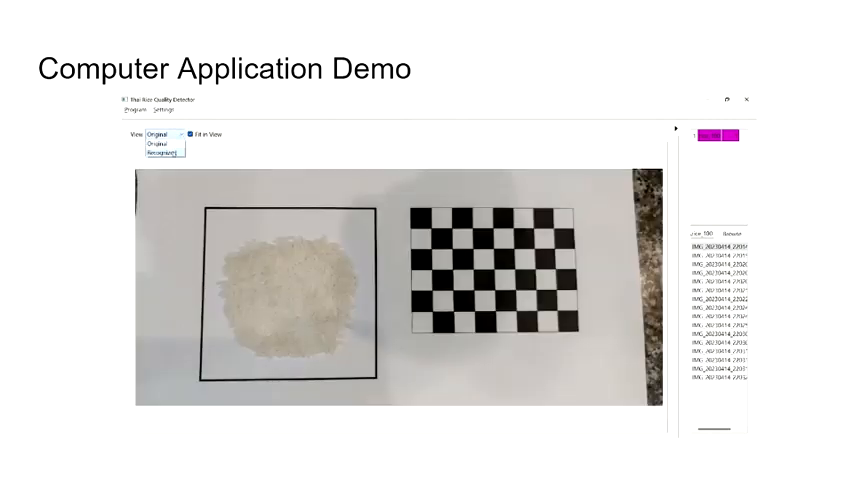
{"action": "left_click", "coordinate": [166, 152]}
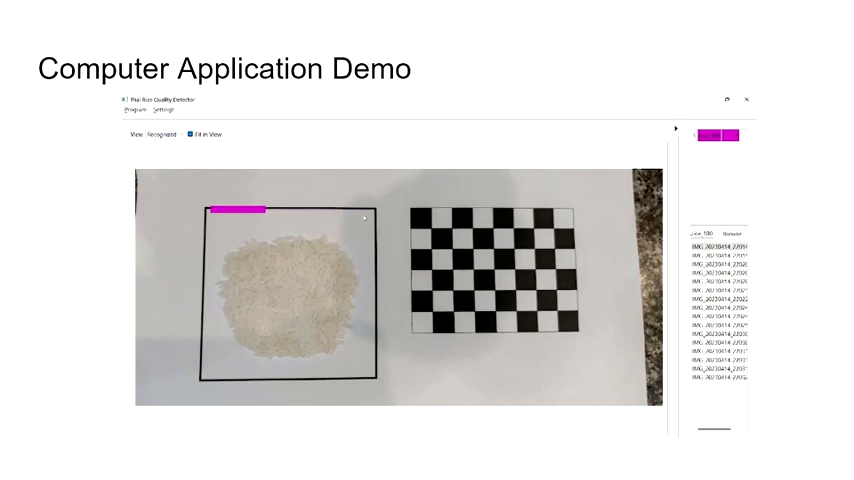
{"action": "mouse_move", "coordinate": [714, 152]}
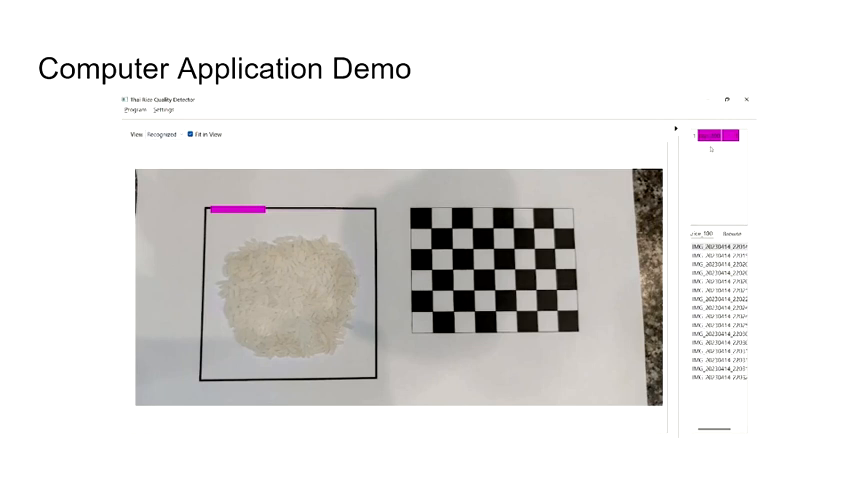